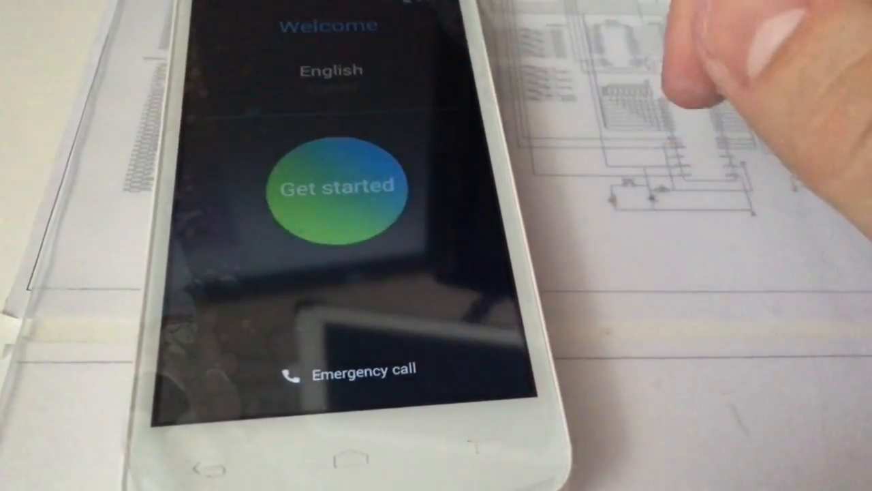
# Step: Start setup from the Welcome screen and continue past the Wi-Fi network list
pyautogui.click(338, 189)
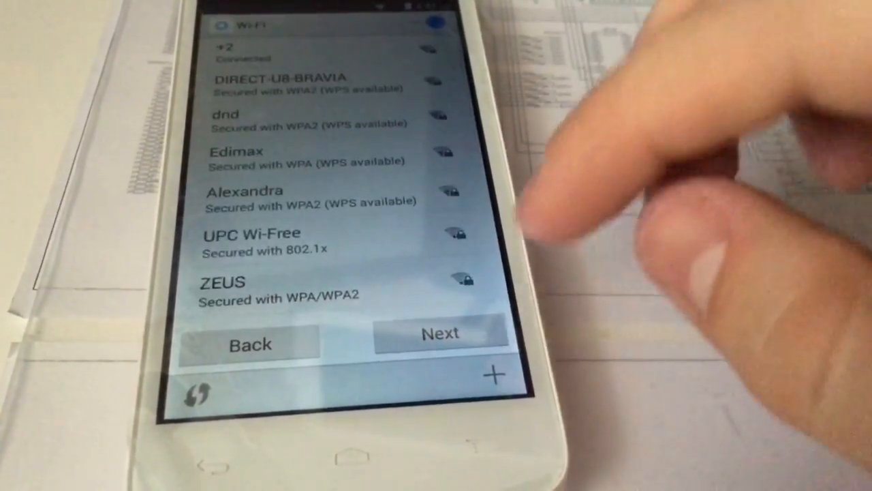
pyautogui.click(440, 333)
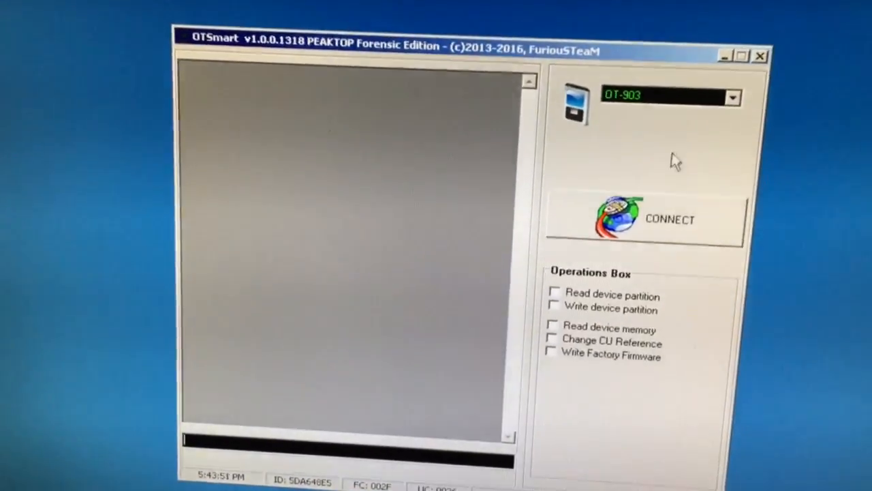
# Step: Choose phone model OT-5042T and tick the FRP Reset operation
pyautogui.click(733, 97)
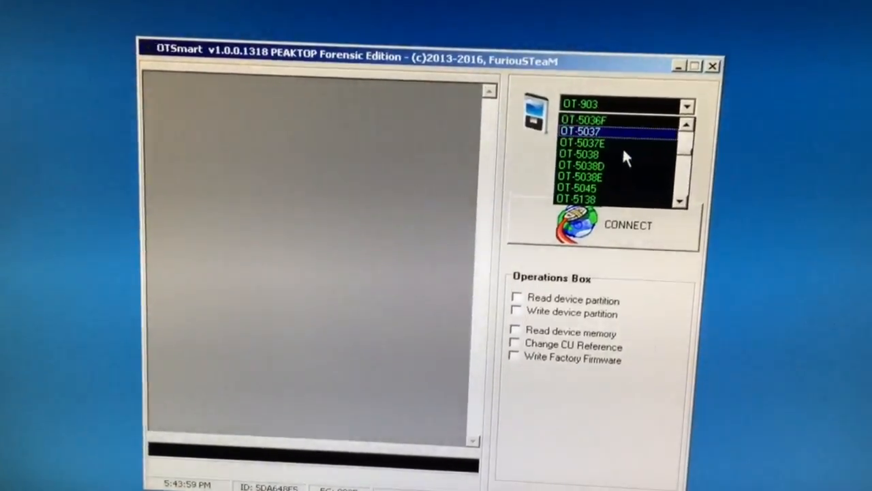
pyautogui.click(593, 143)
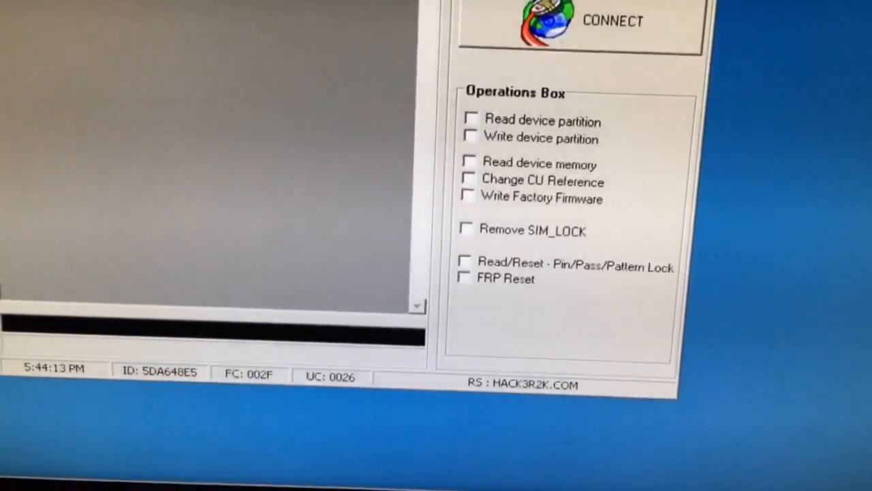
pyautogui.click(466, 279)
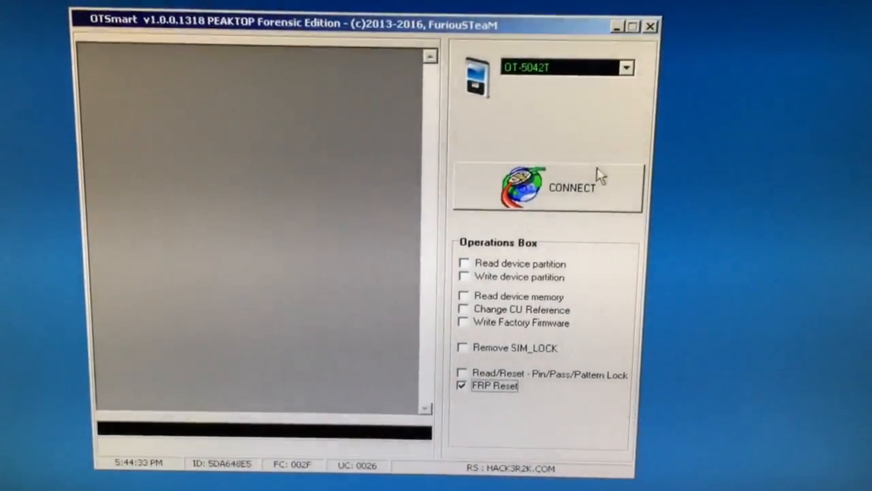
pyautogui.click(571, 188)
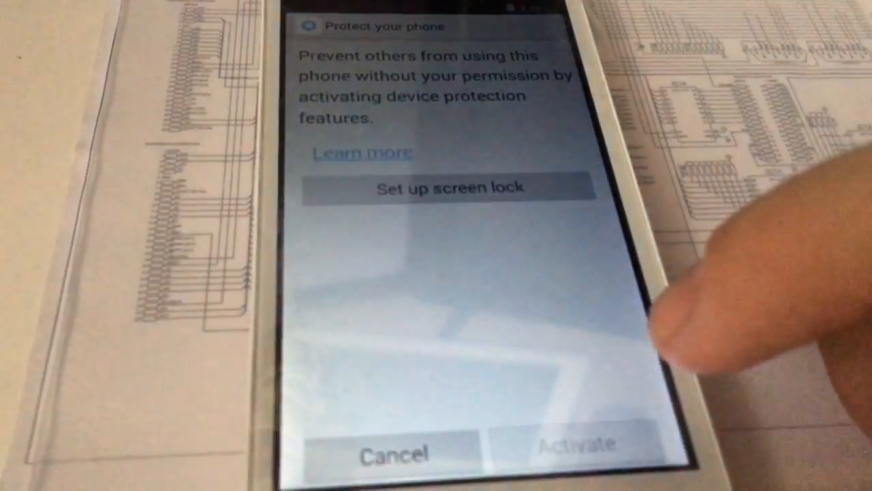
# Step: Skip device protection with Skip anyway and finish via Enjoy now to reach the home screen
pyautogui.click(395, 453)
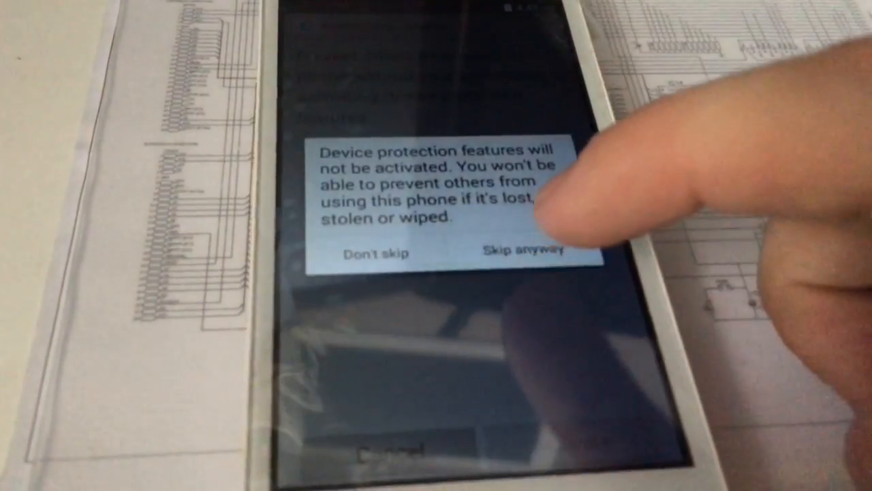
pyautogui.click(529, 251)
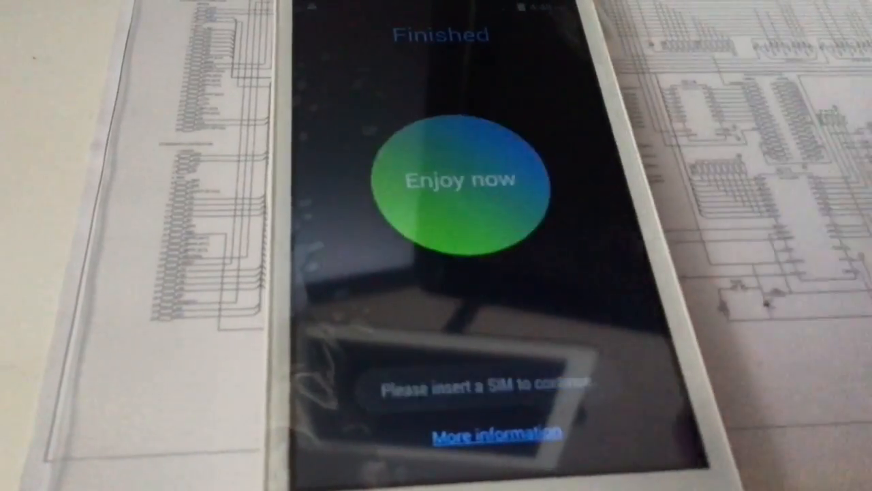
pyautogui.click(459, 180)
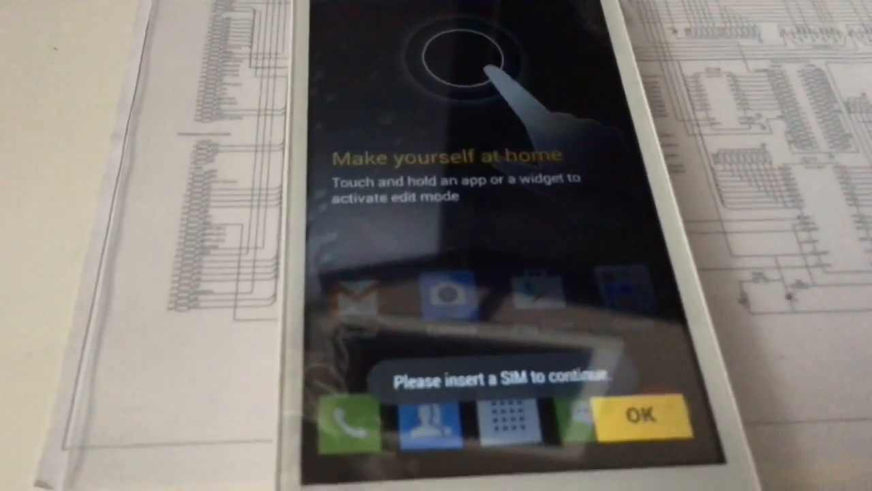